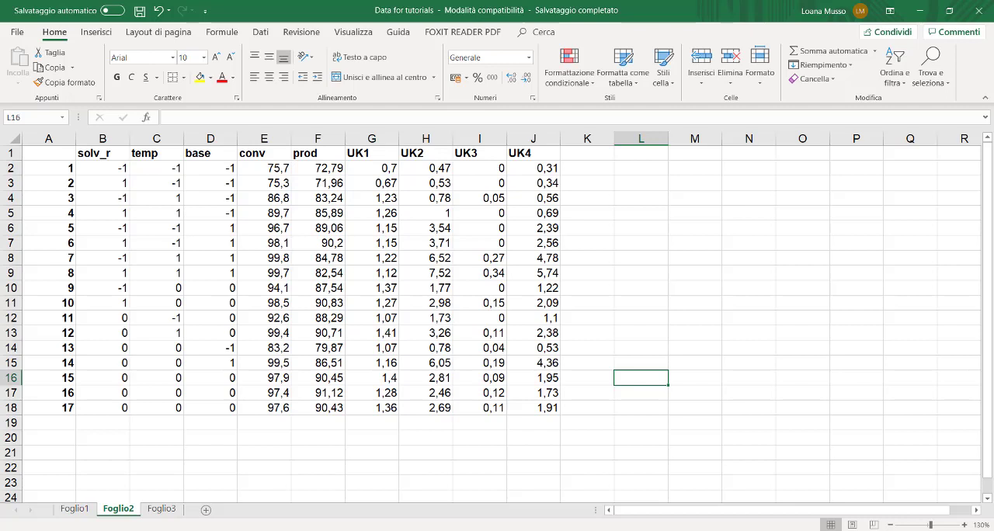
pyautogui.moveTo(448, 484)
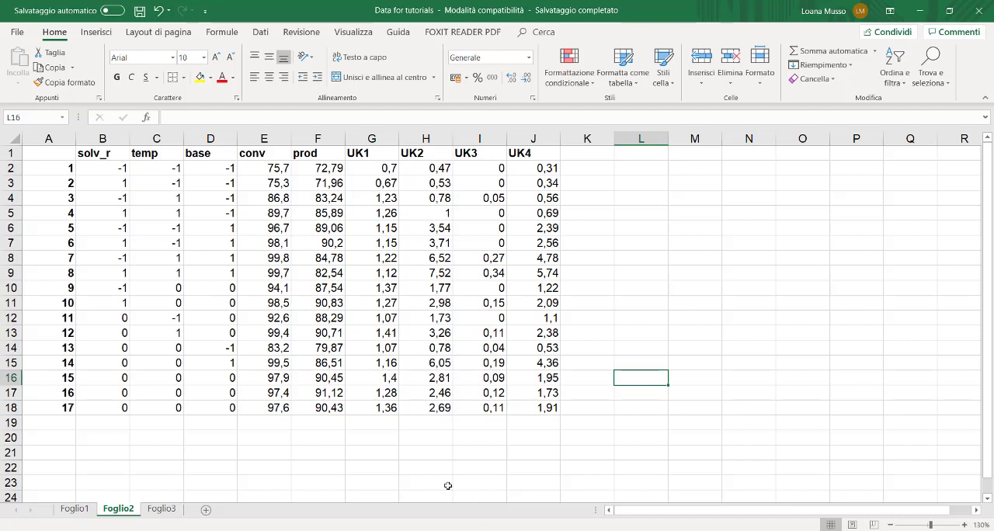
pyautogui.moveTo(396, 470)
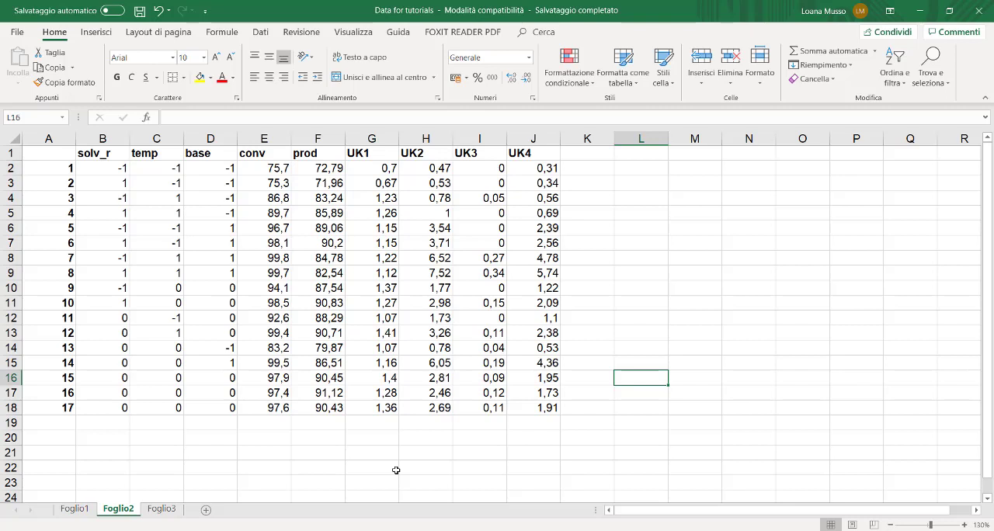
pyautogui.moveTo(280, 442)
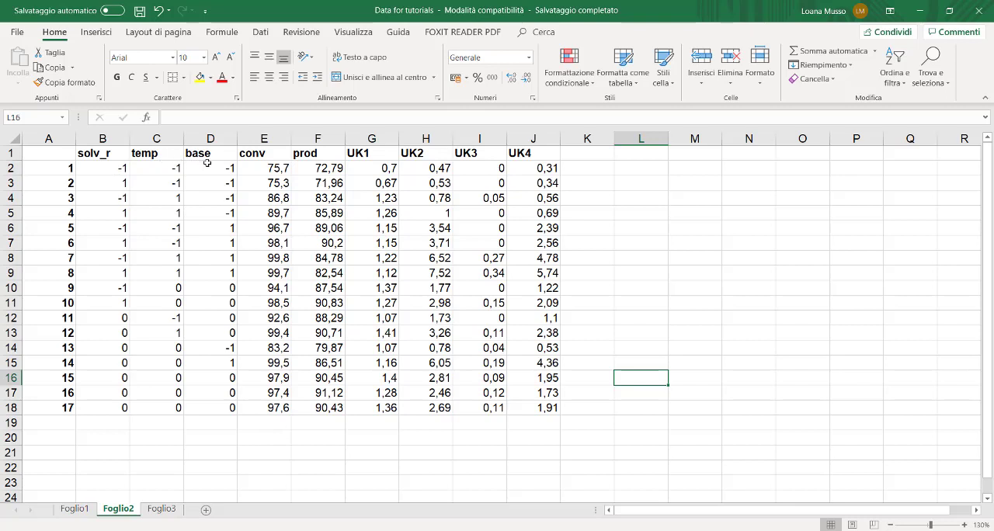
pyautogui.moveTo(165, 339)
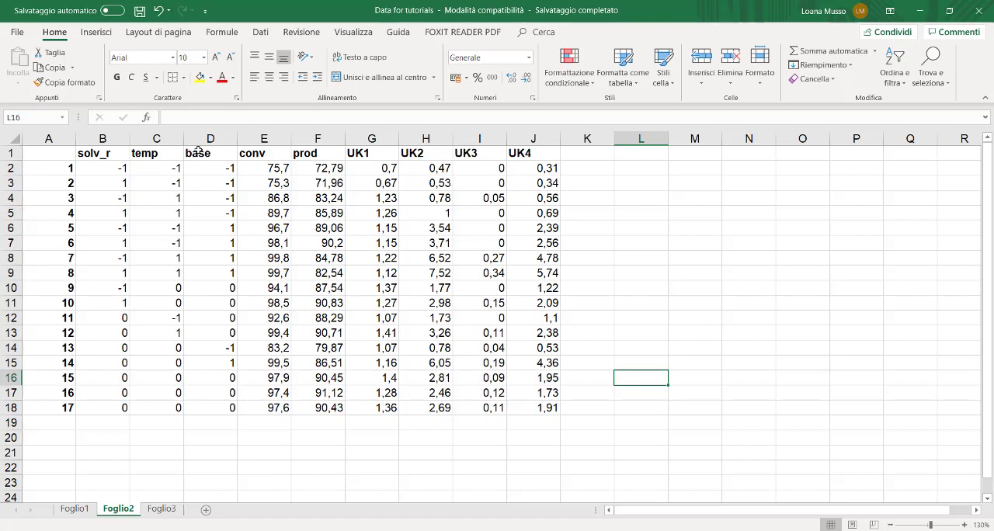
pyautogui.moveTo(246, 311)
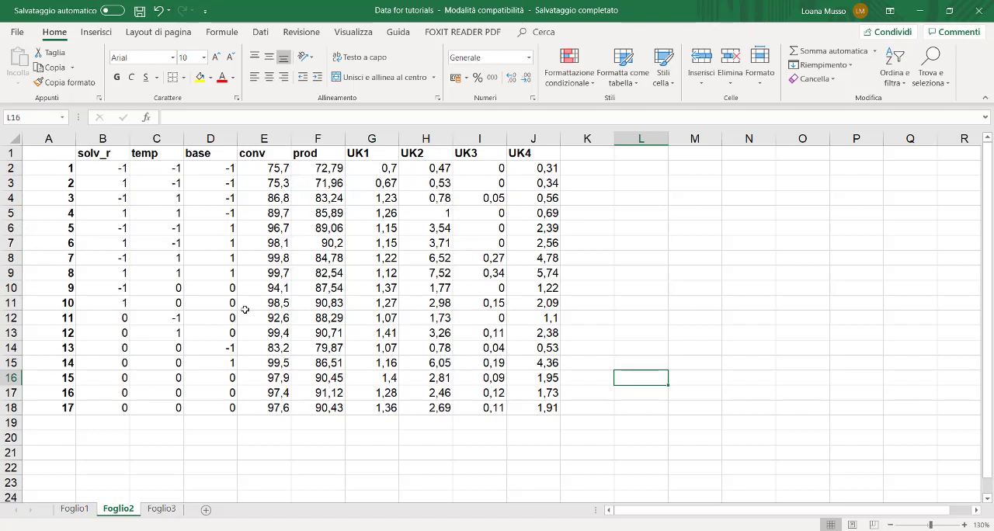
pyautogui.moveTo(108, 160)
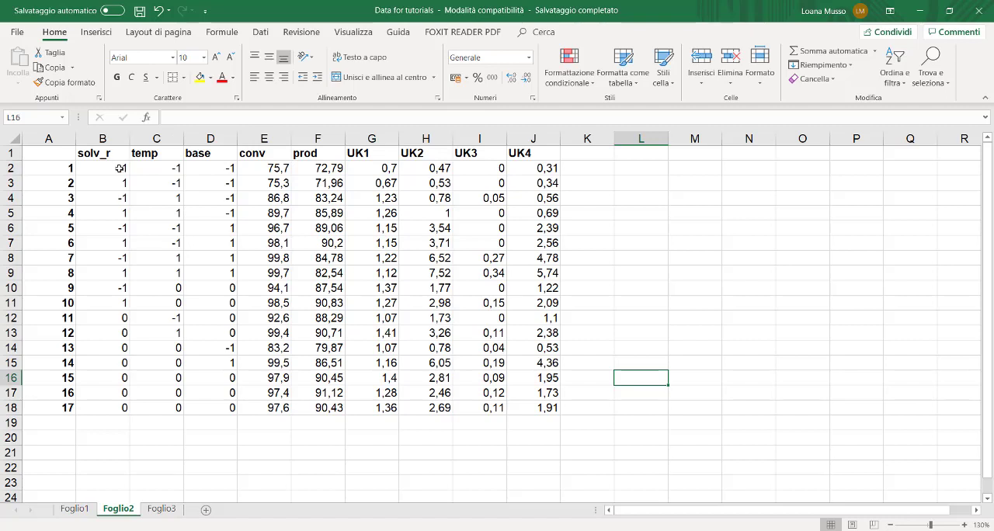
pyautogui.moveTo(187, 236)
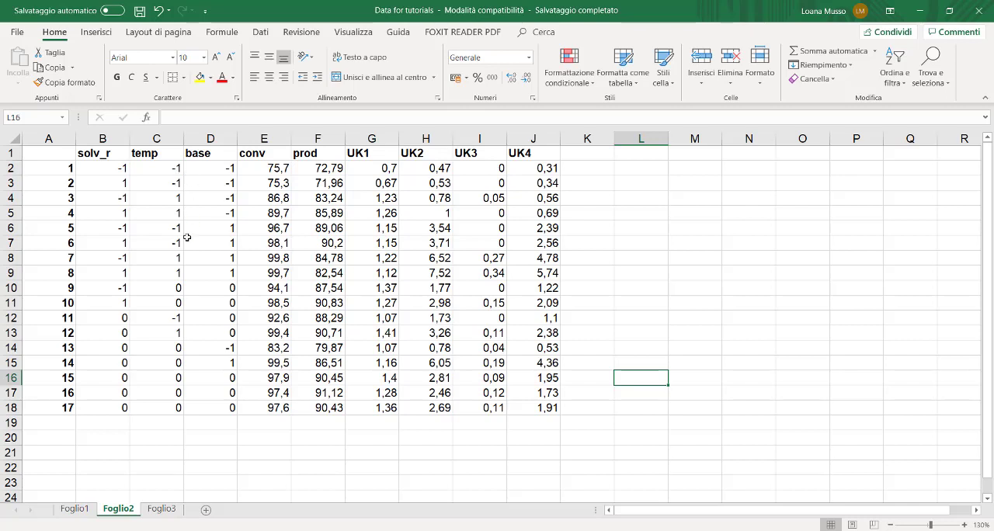
pyautogui.moveTo(233, 210)
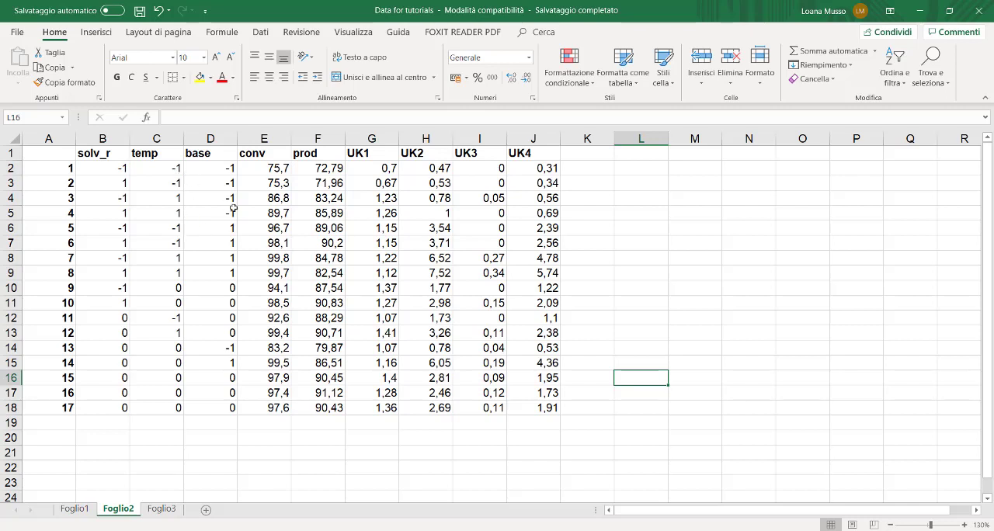
pyautogui.moveTo(551, 160)
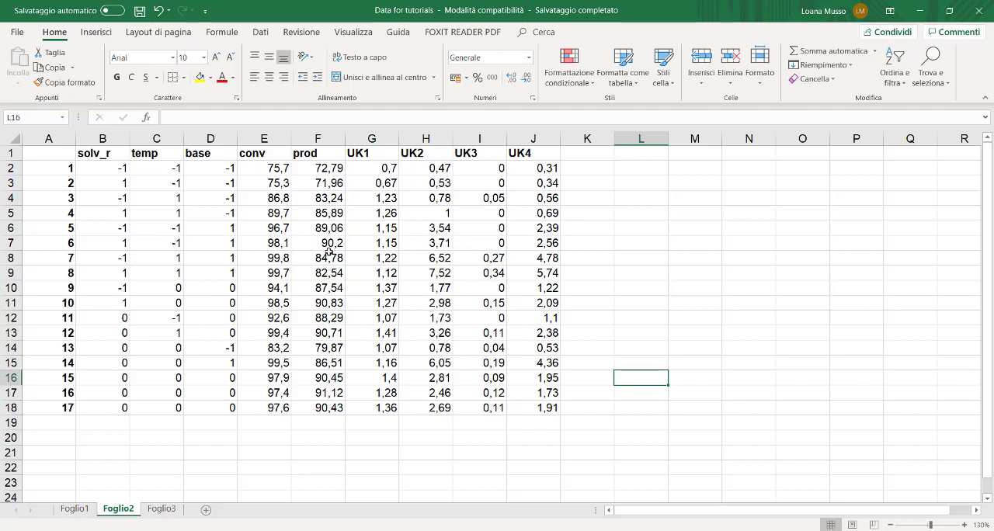
pyautogui.moveTo(158, 173)
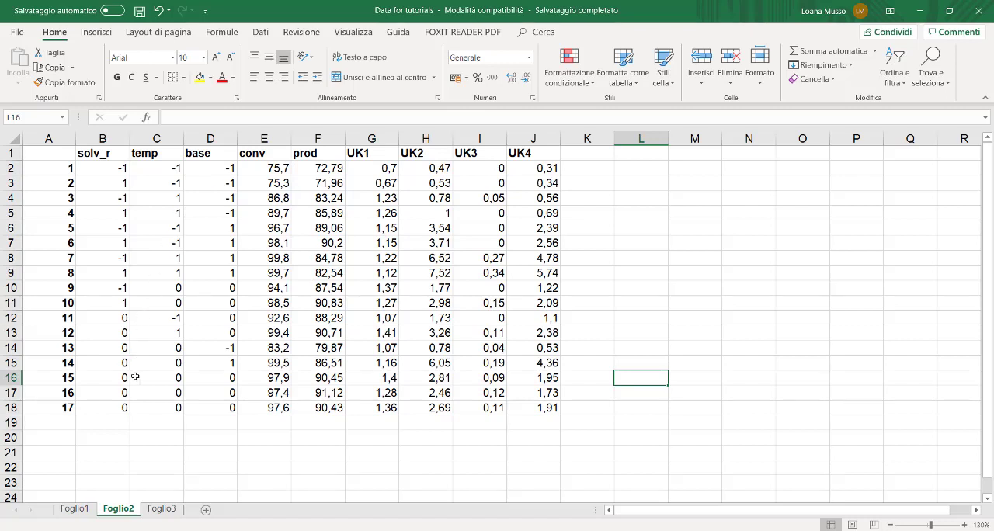
pyautogui.moveTo(239, 392)
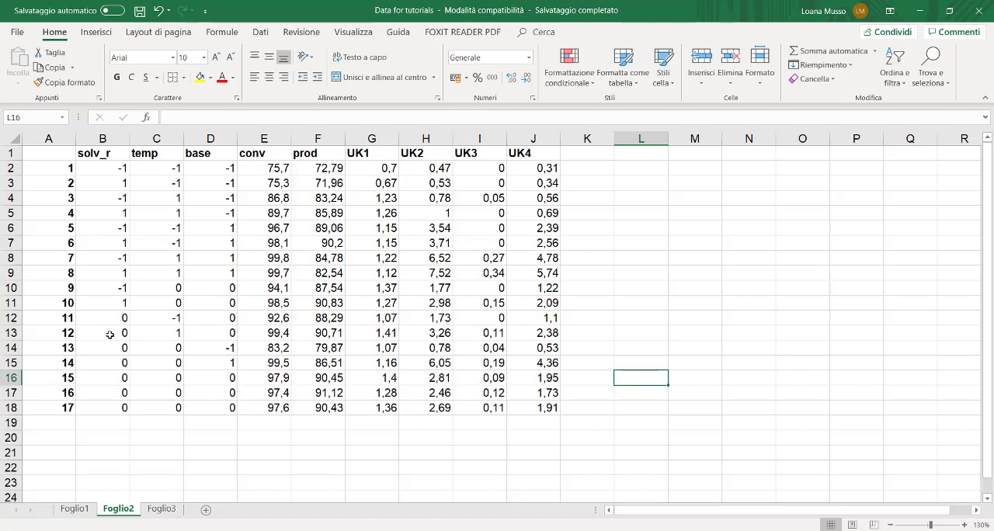
pyautogui.moveTo(66, 255)
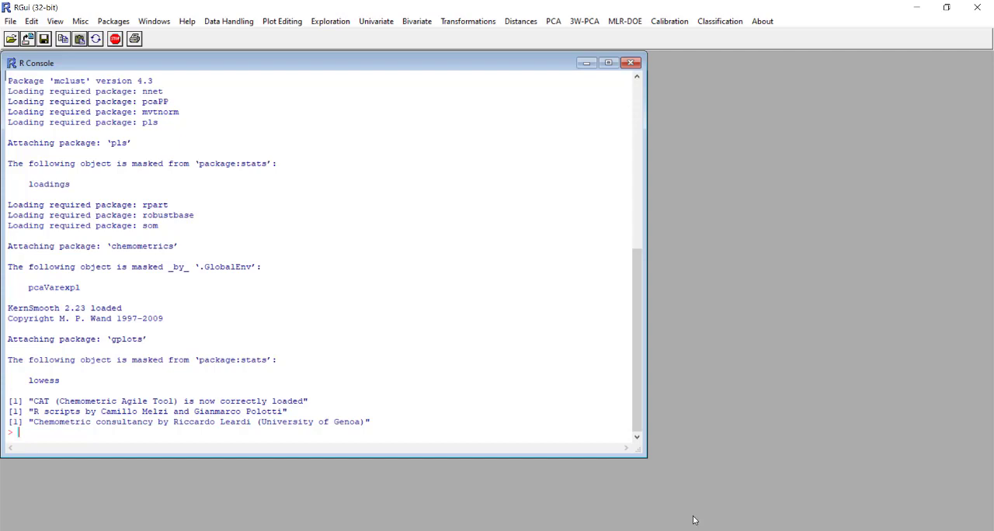
pyautogui.moveTo(250, 135)
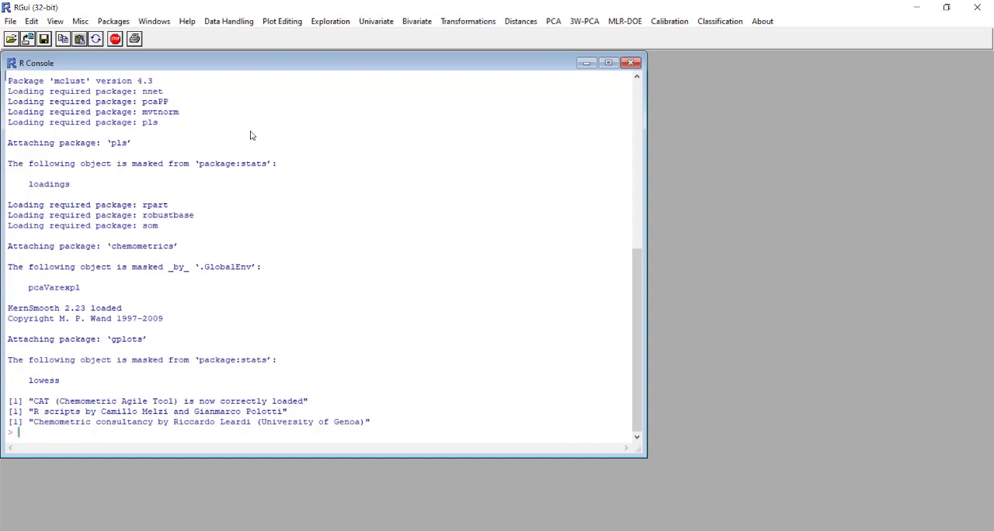
pyautogui.moveTo(228, 22)
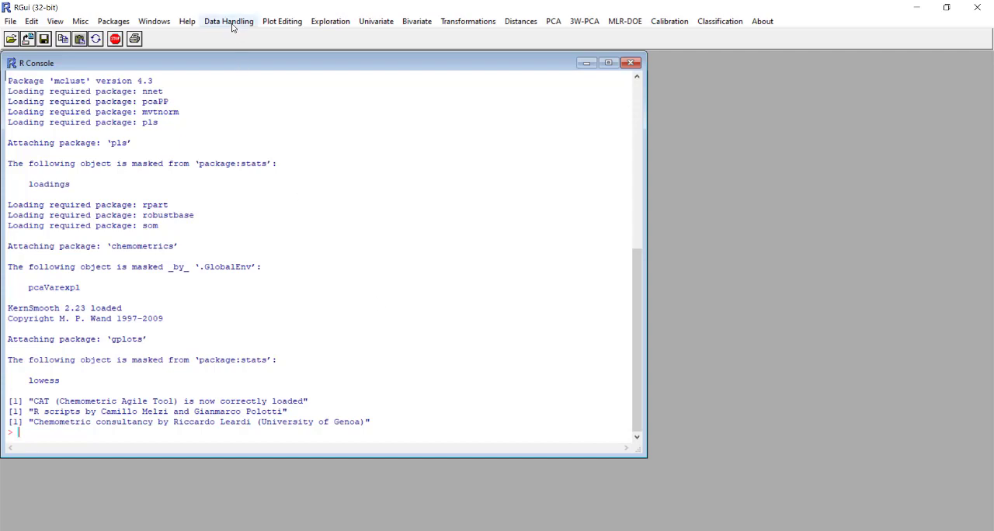
# - Start the Data Handling > Load > Copy and Paste loader, reaching the matrix-name prompt
pyautogui.click(228, 22)
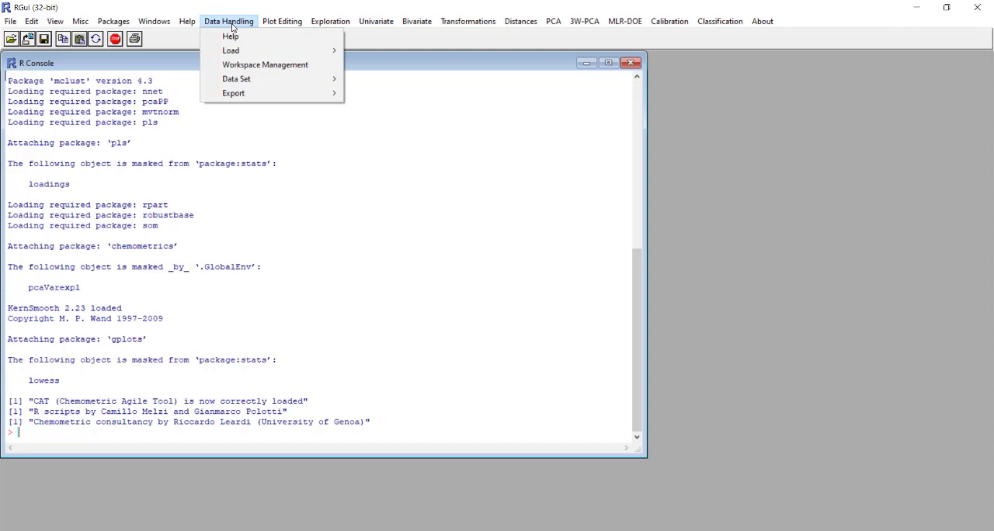
pyautogui.click(229, 50)
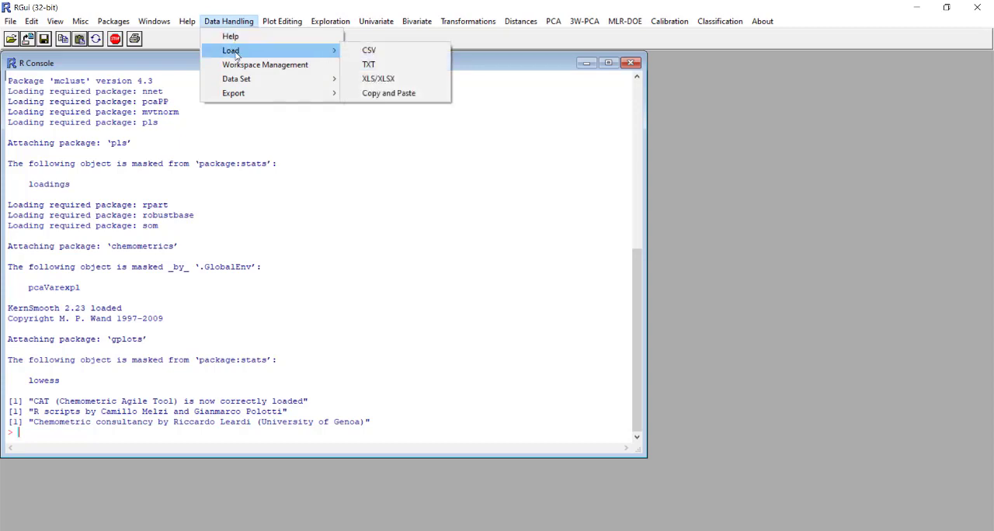
pyautogui.moveTo(327, 59)
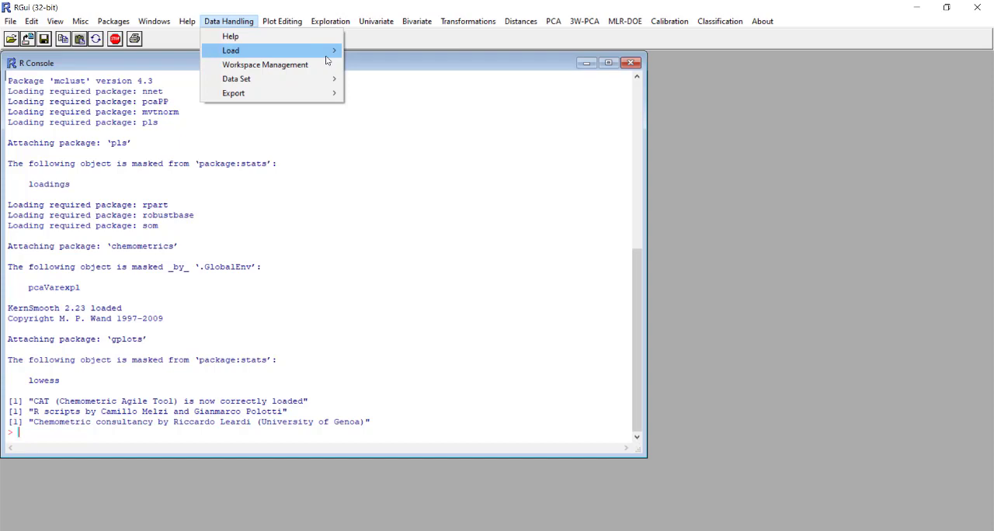
pyautogui.click(230, 49)
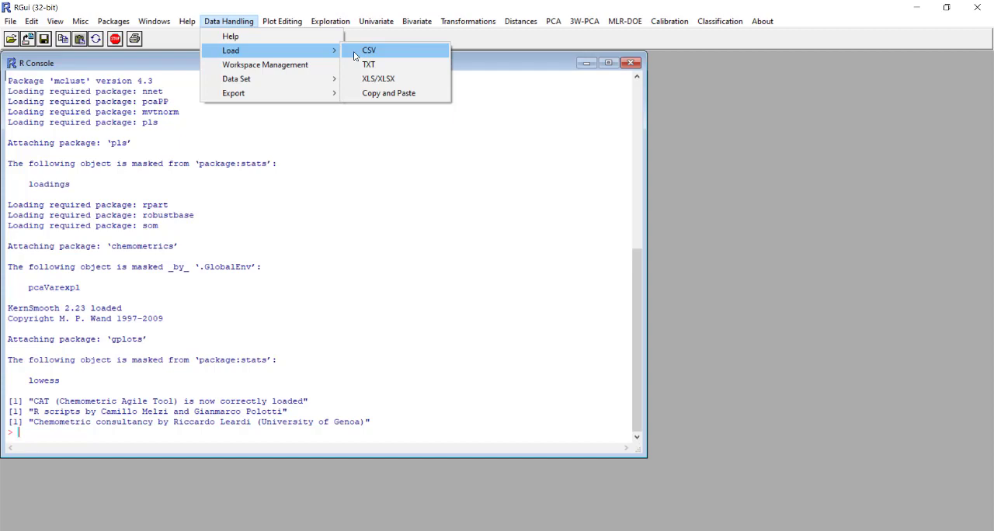
pyautogui.moveTo(388, 93)
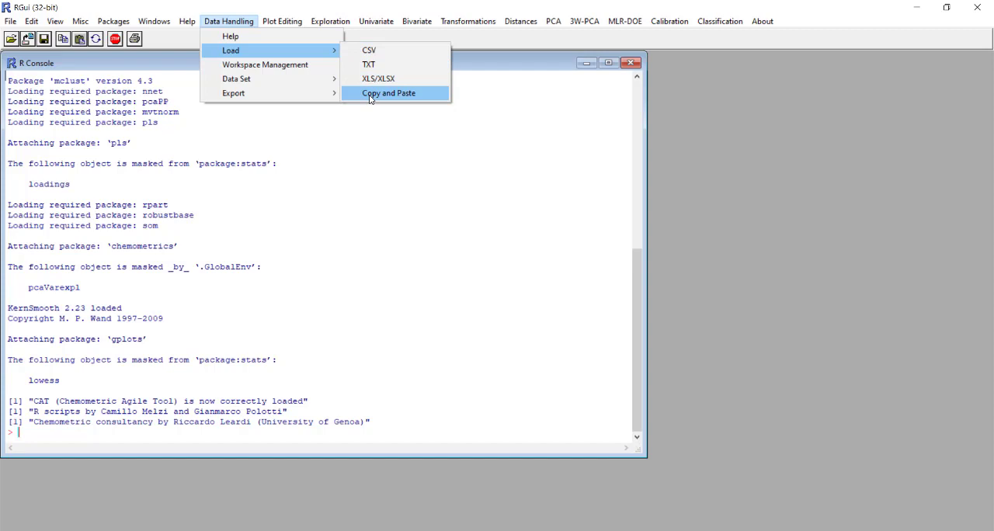
pyautogui.click(388, 93)
pyautogui.write('t')
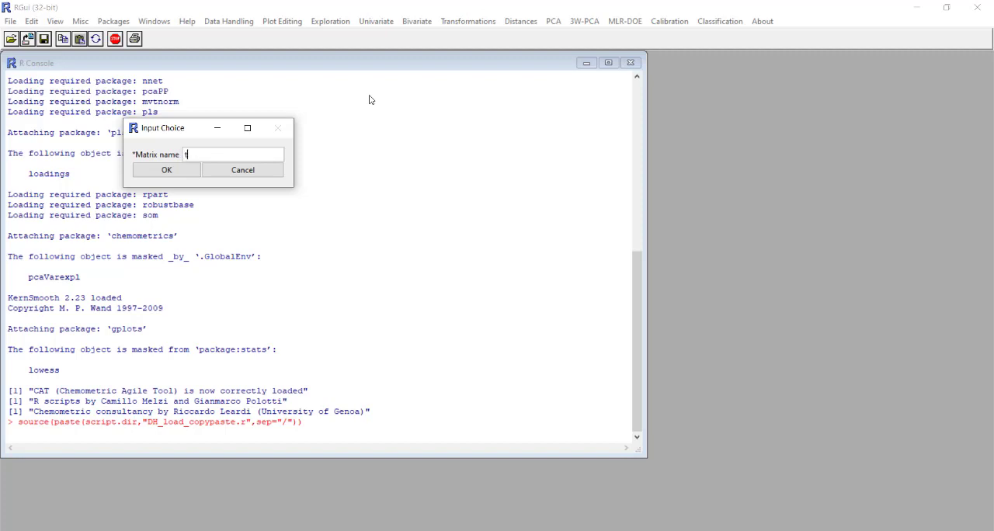
# - Name the new matrix try1 and confirm, getting an empty data-editor grid
pyautogui.write('ry1')
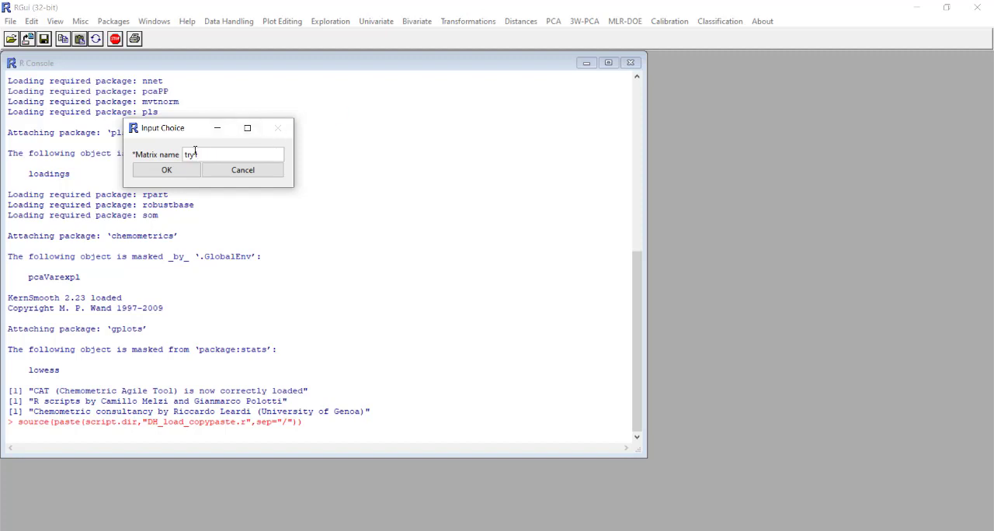
pyautogui.write('1')
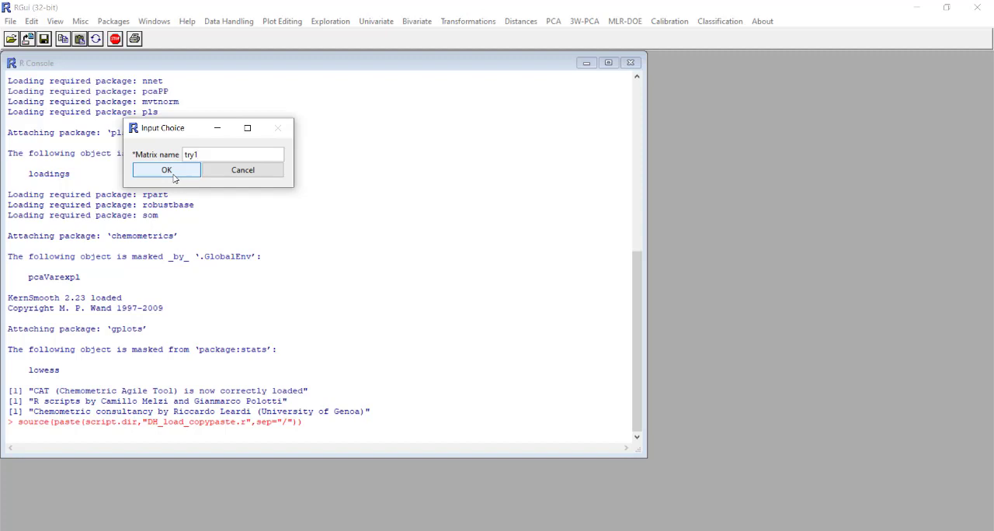
pyautogui.click(166, 170)
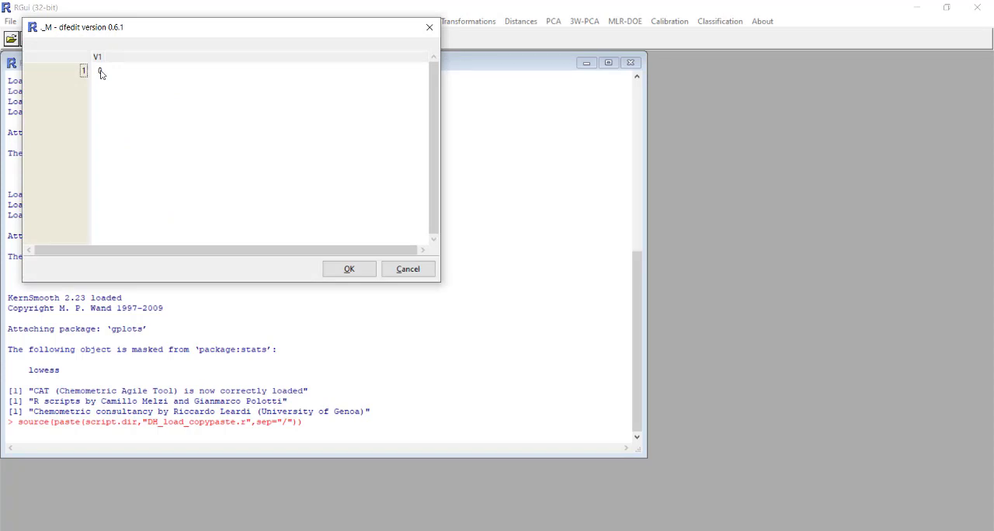
# - Paste the copied Excel design matrix into cell A1 of the dfedit grid
pyautogui.click(100, 70)
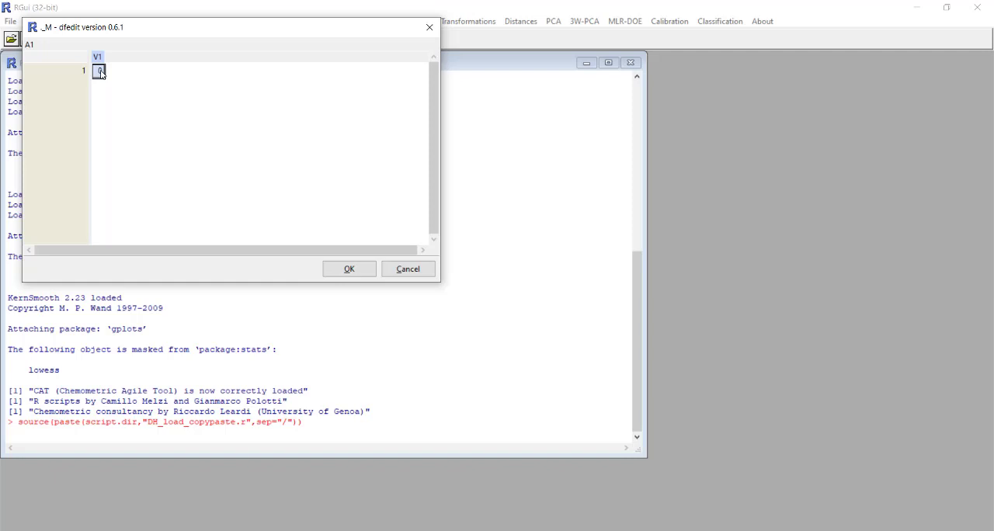
pyautogui.rightClick(99, 72)
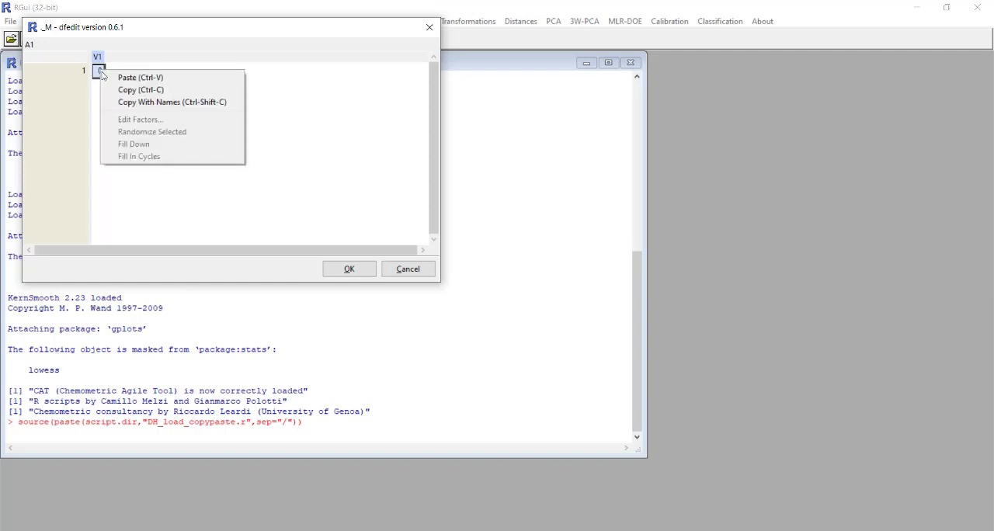
pyautogui.click(140, 78)
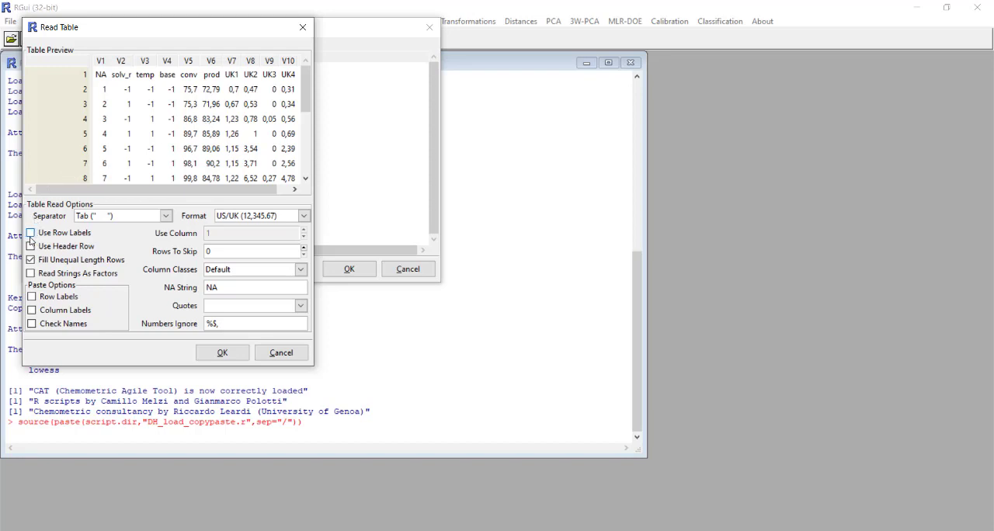
# - Read the table with row labels, a header row and France (12.345,67) comma-decimal format
pyautogui.click(31, 233)
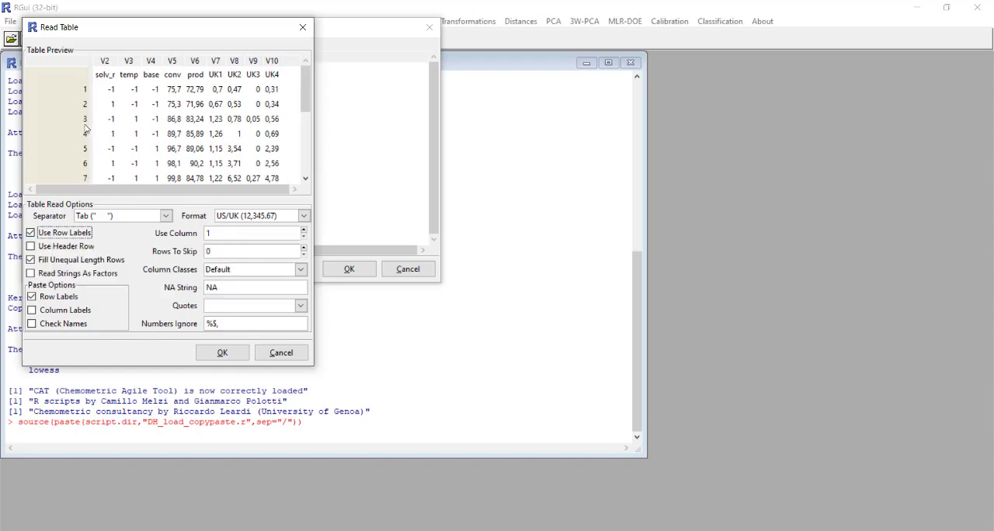
pyautogui.moveTo(165, 115)
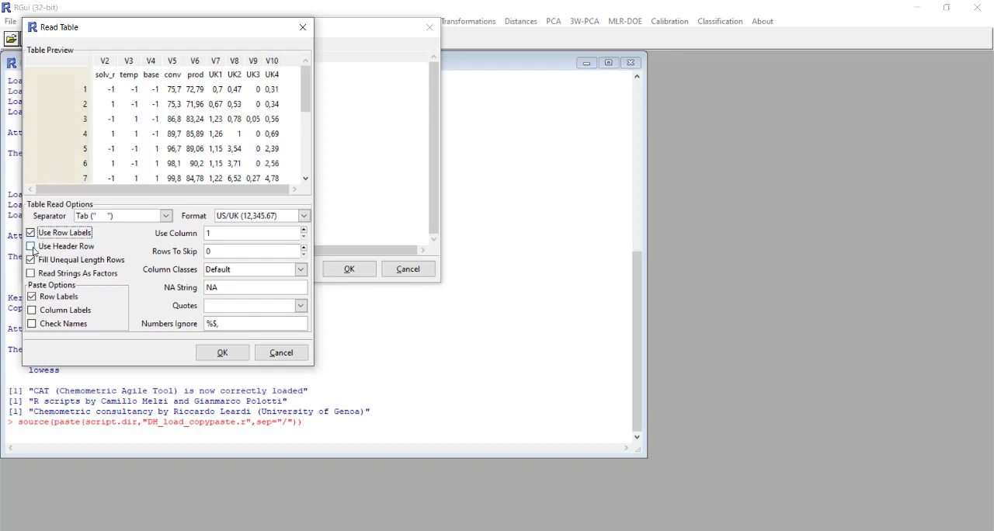
pyautogui.click(31, 246)
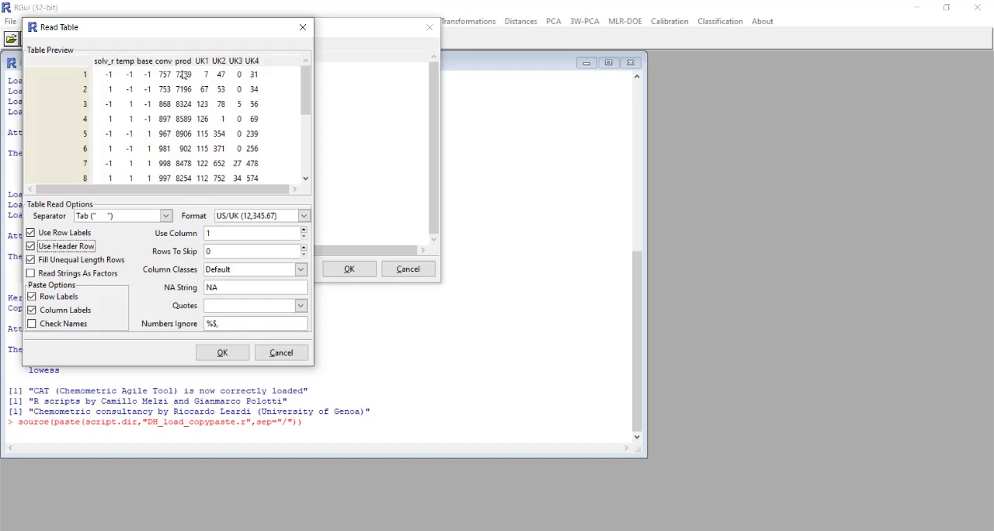
pyautogui.moveTo(183, 75)
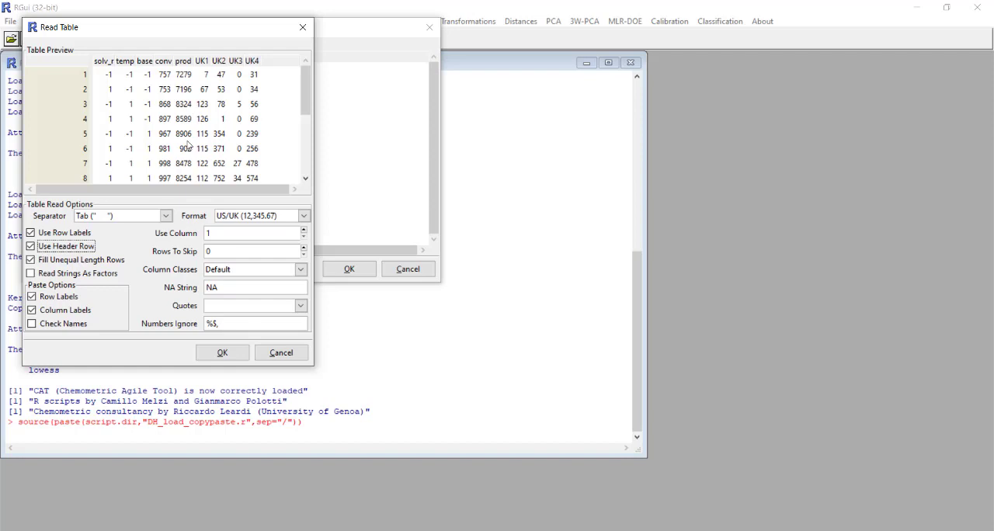
pyautogui.moveTo(192, 144)
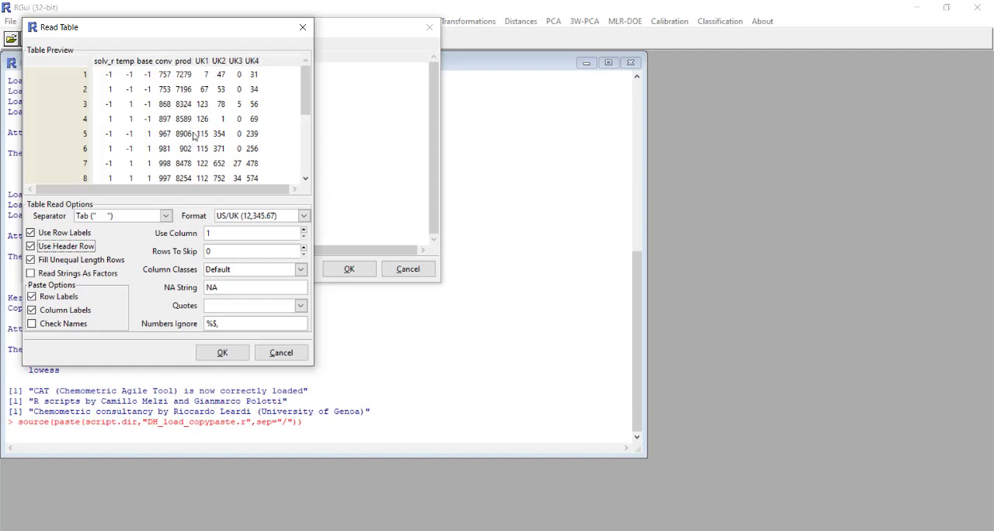
pyautogui.moveTo(164, 139)
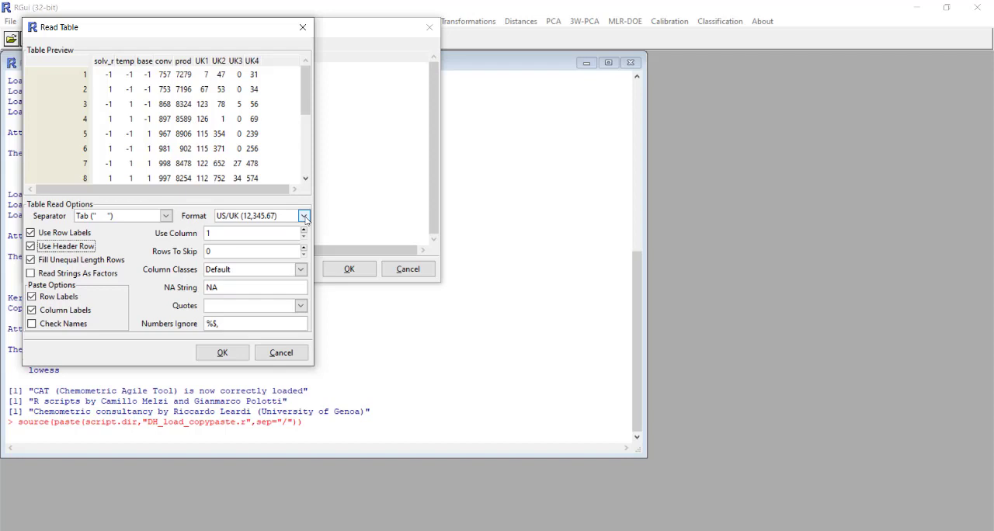
pyautogui.click(305, 216)
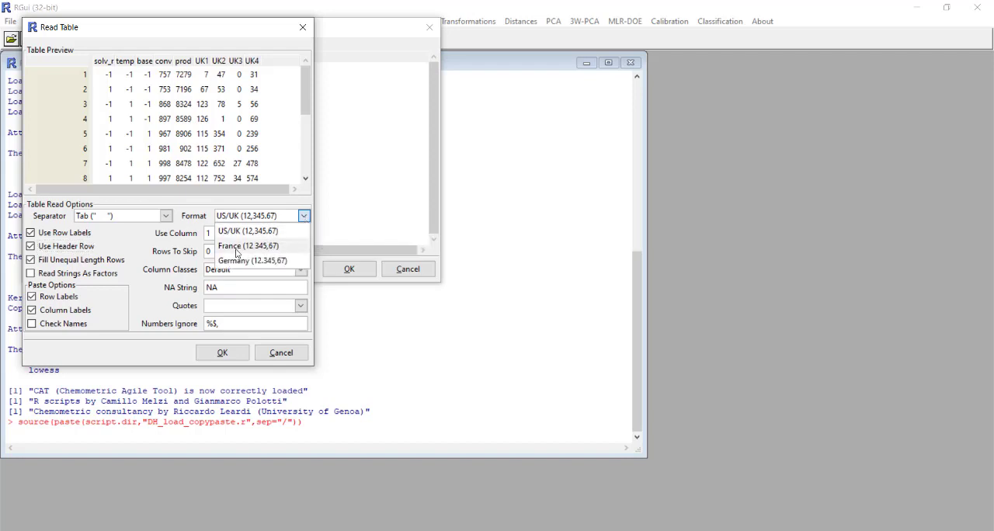
pyautogui.click(249, 245)
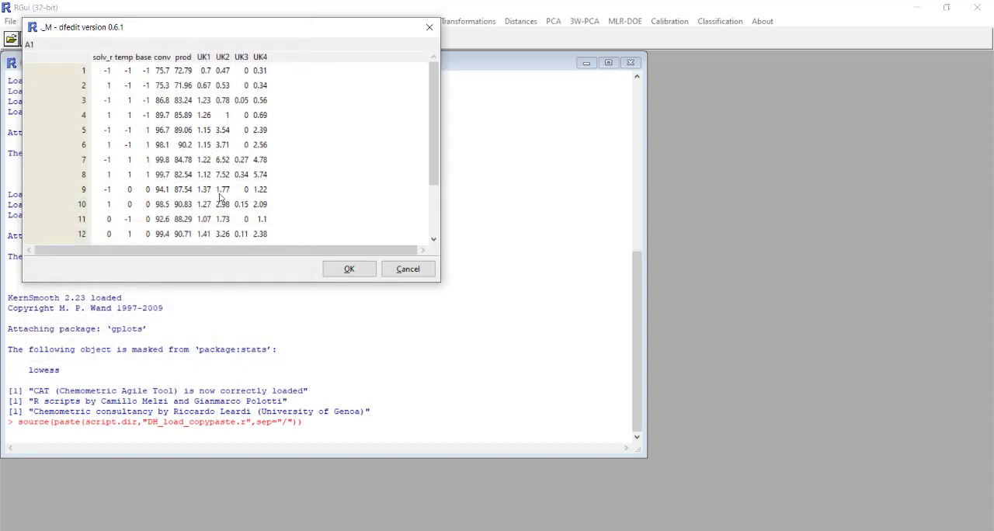
# - Accept the editor contents so try1 is created with 17 rows and 9 columns
pyautogui.scroll(-3)
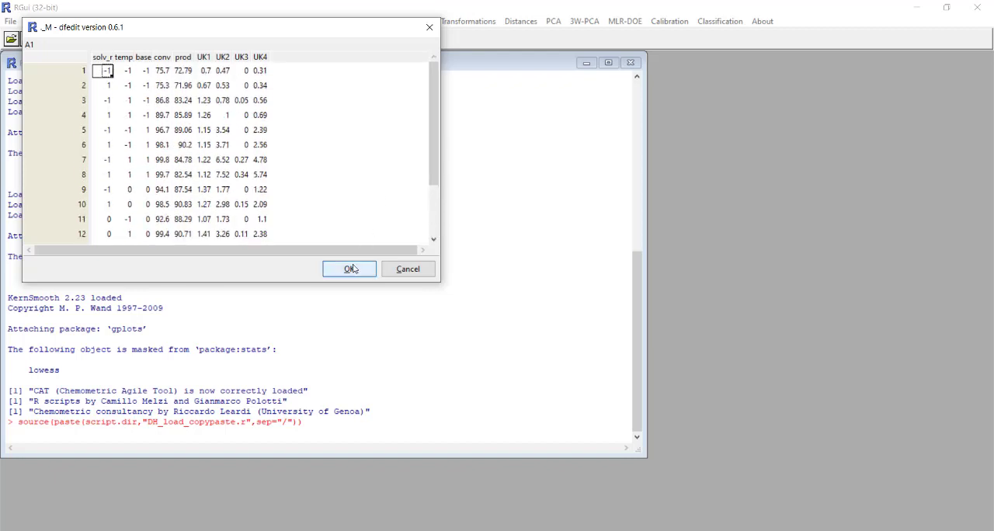
pyautogui.click(348, 269)
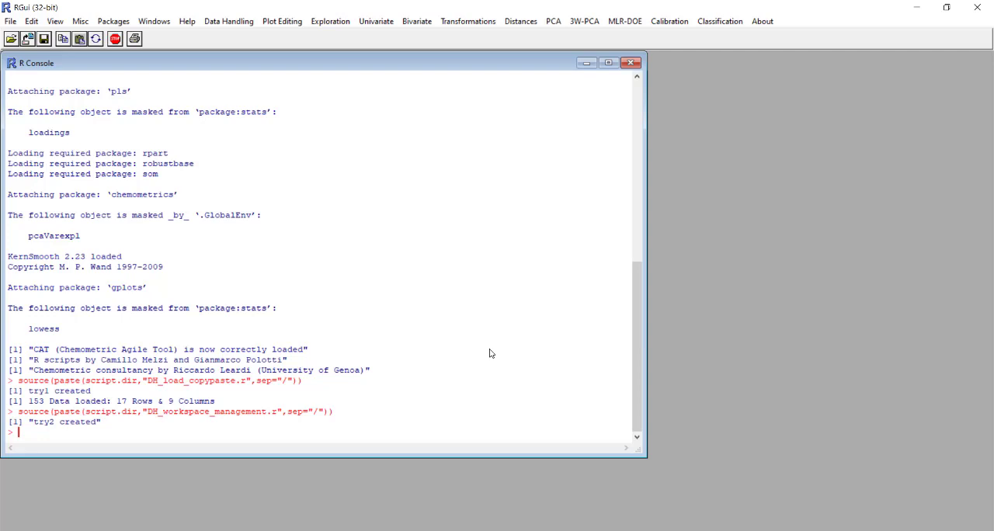
# - Run try1 at the console to print the full 17-run, nine-column matrix
pyautogui.write('try')
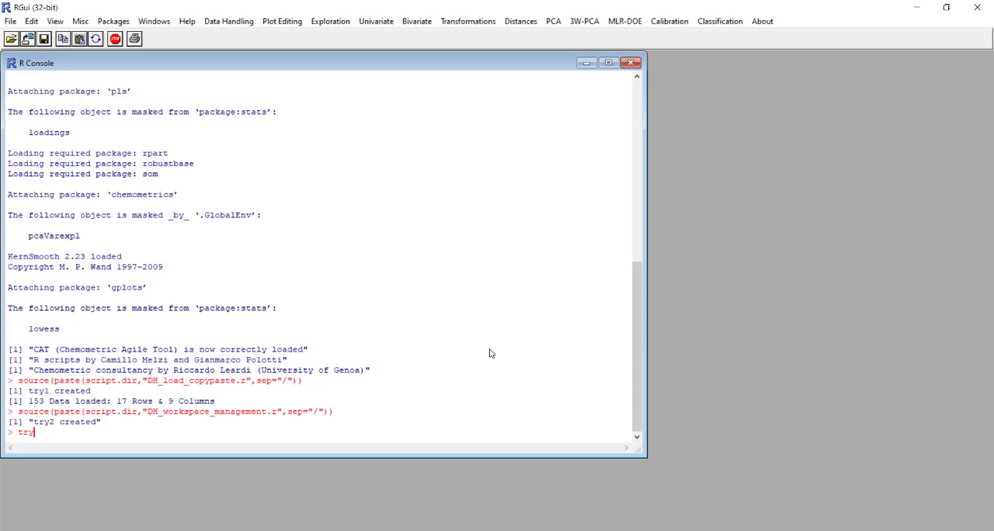
pyautogui.press('Return')
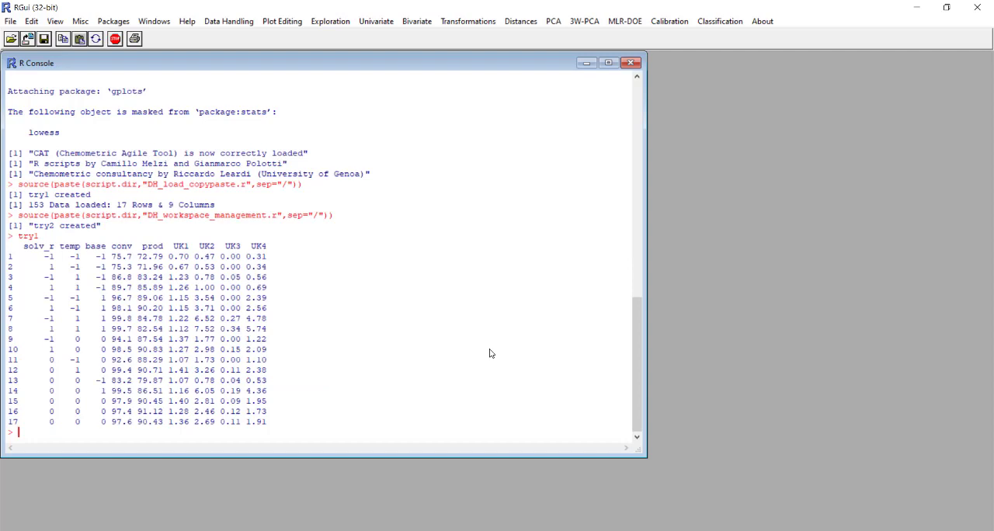
pyautogui.moveTo(261, 284)
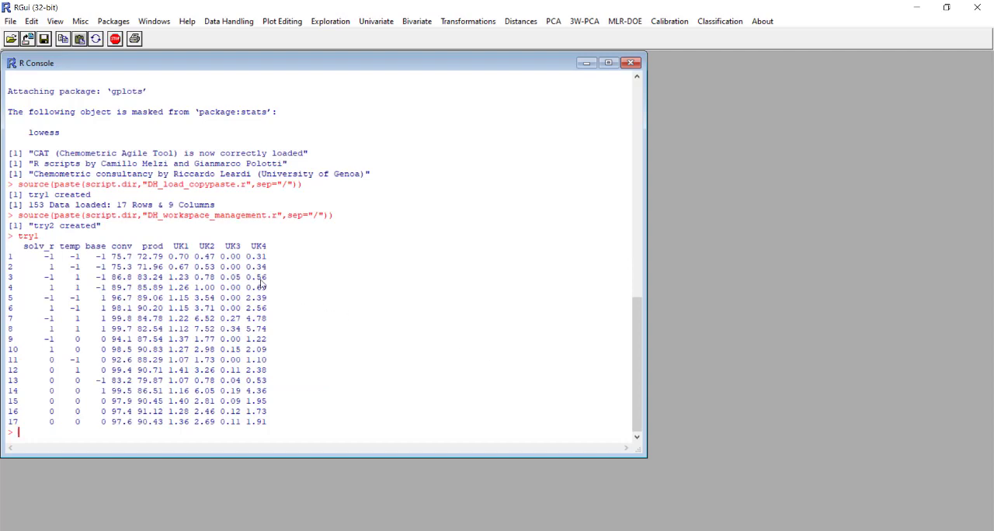
pyautogui.moveTo(360, 326)
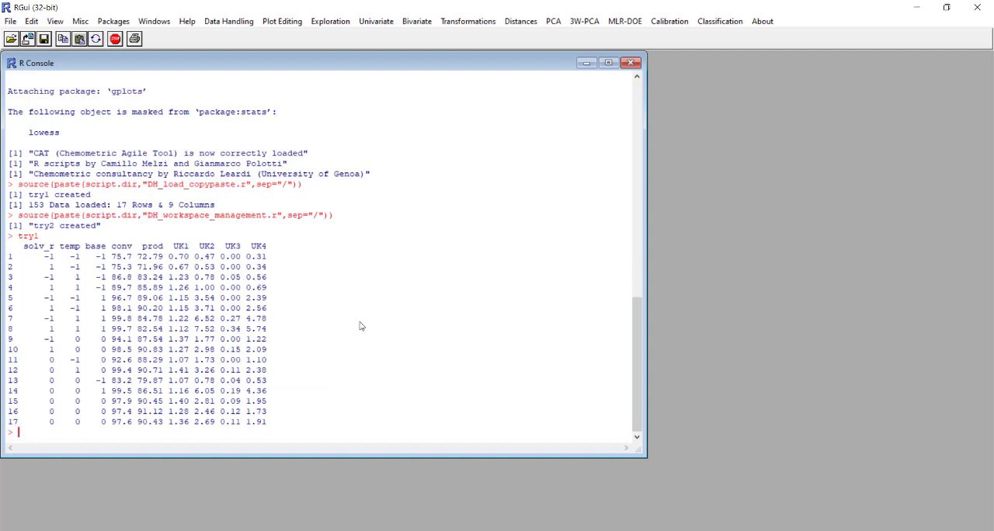